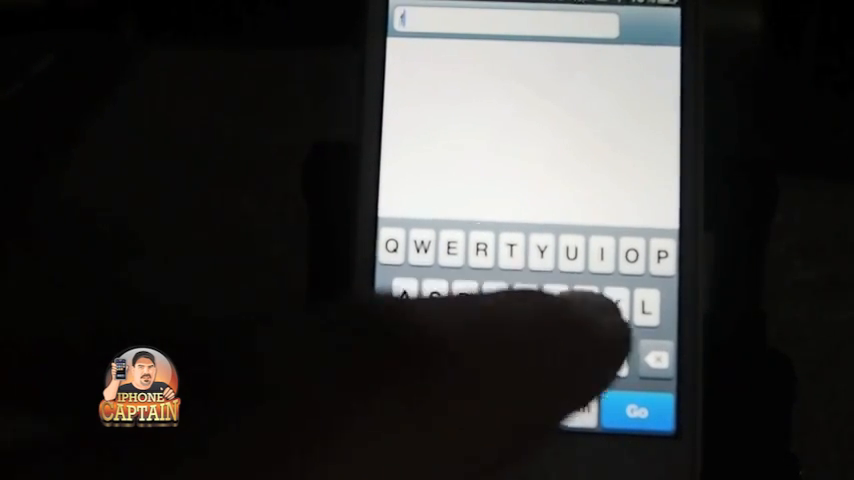
Load the Google homepage by entering google in the overlay's address bar
text(google.com/)
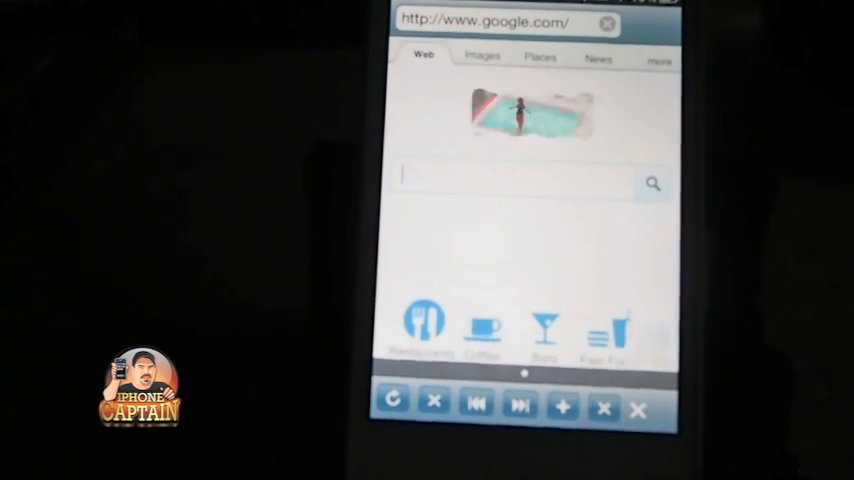
click(510, 178)
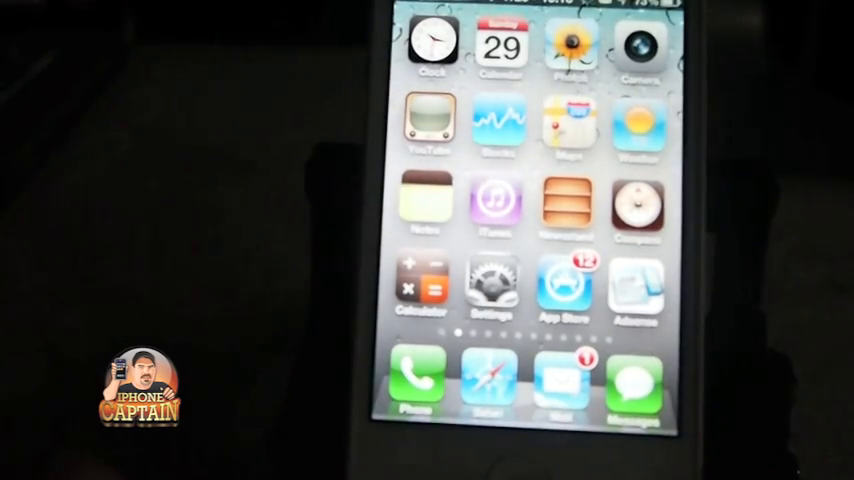
Swipe left across the home screen to reach later pages of app icons
scroll(left, 3)
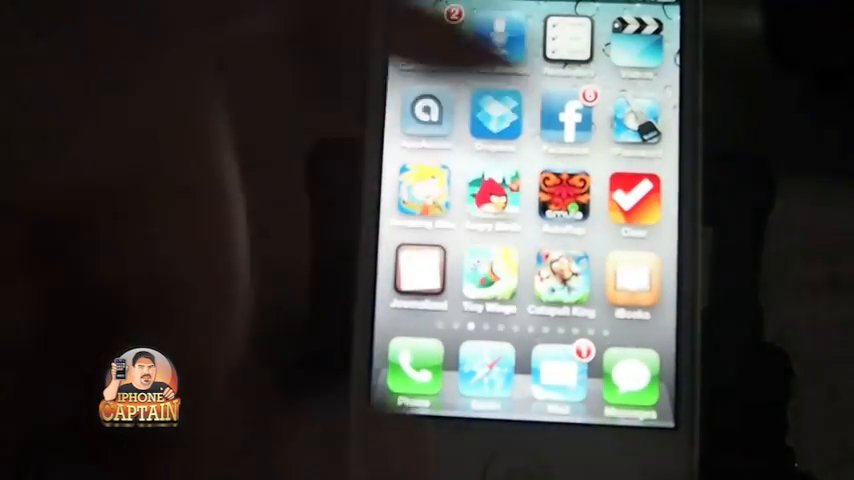
scroll(left, 3)
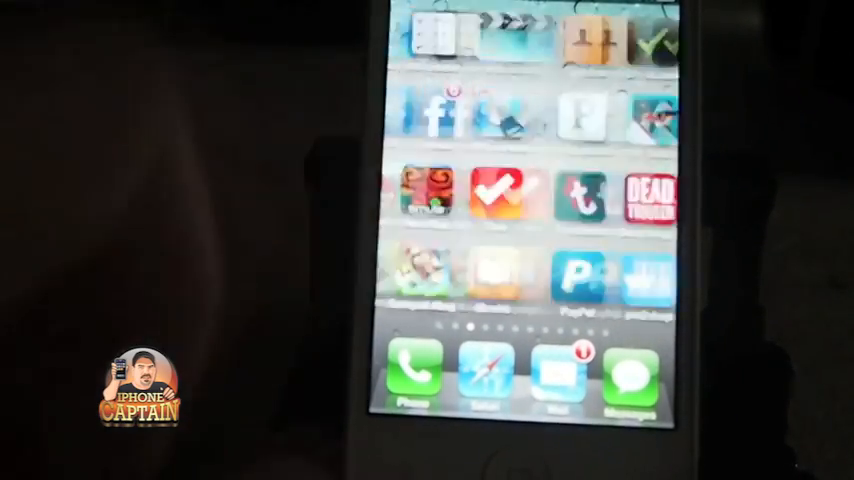